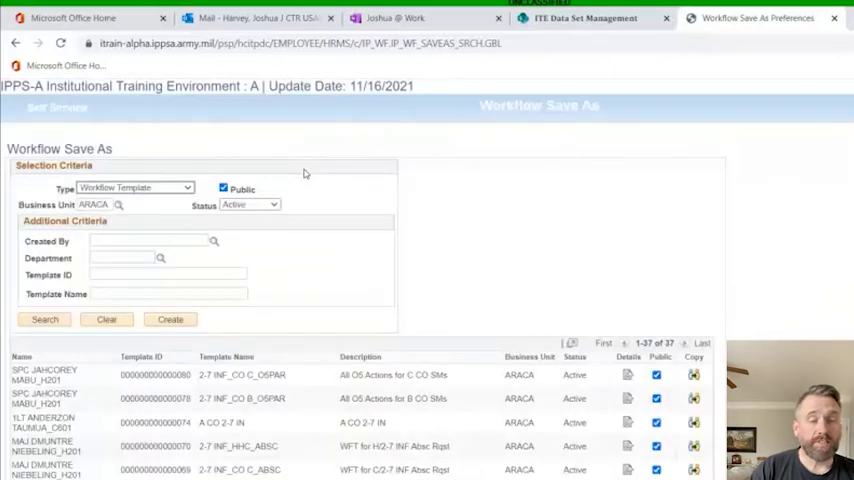
Scroll the template list and select the 2-7 INF_CO C_O5PAR template name
scroll("down", 3)
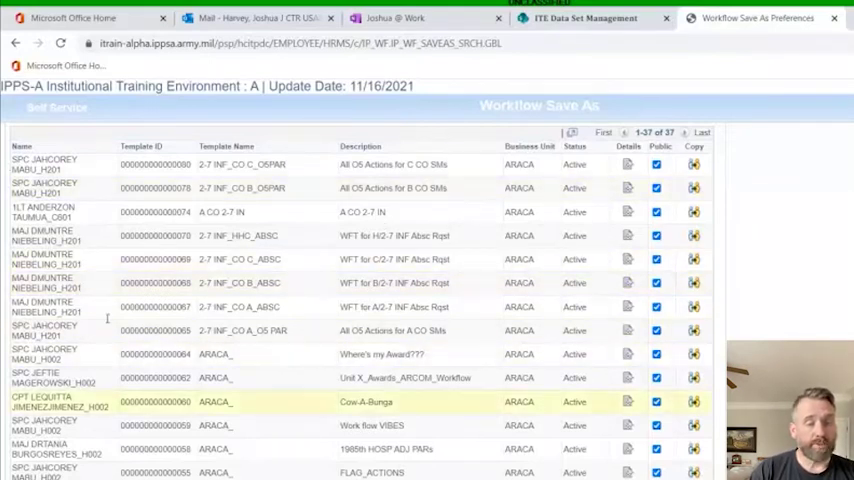
scroll("down", 3)
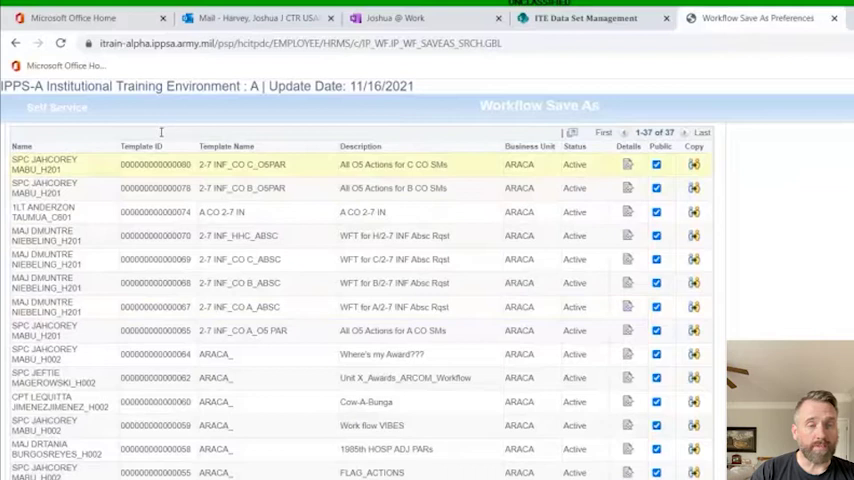
double_click(241, 164)
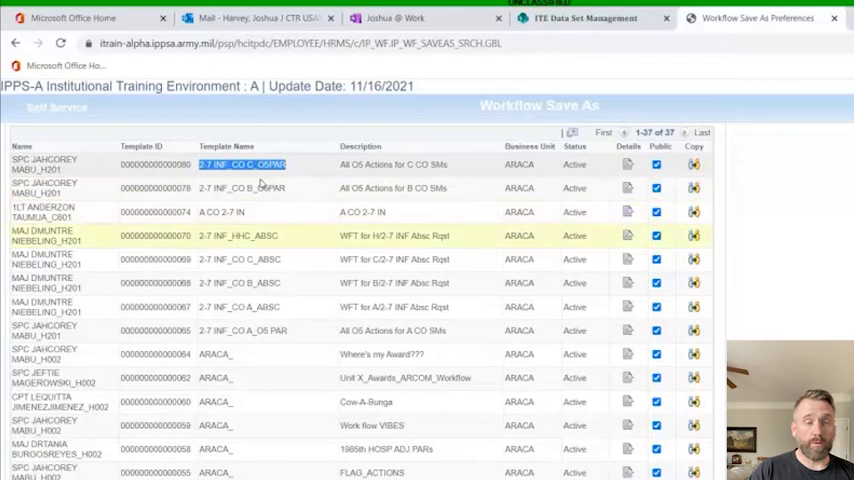
scroll("down", 3)
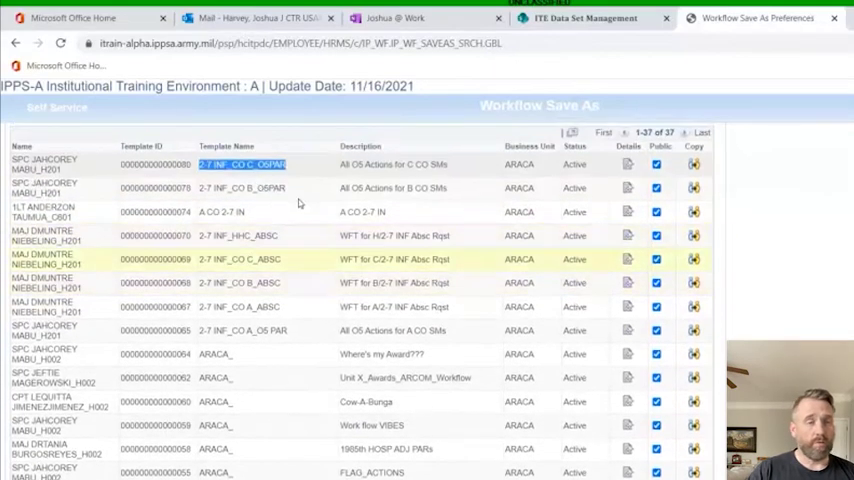
scroll("down", 3)
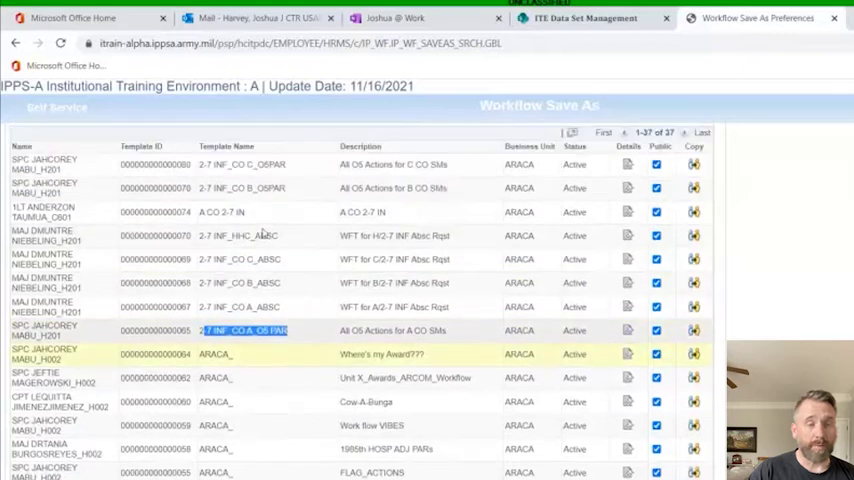
scroll("down", 3)
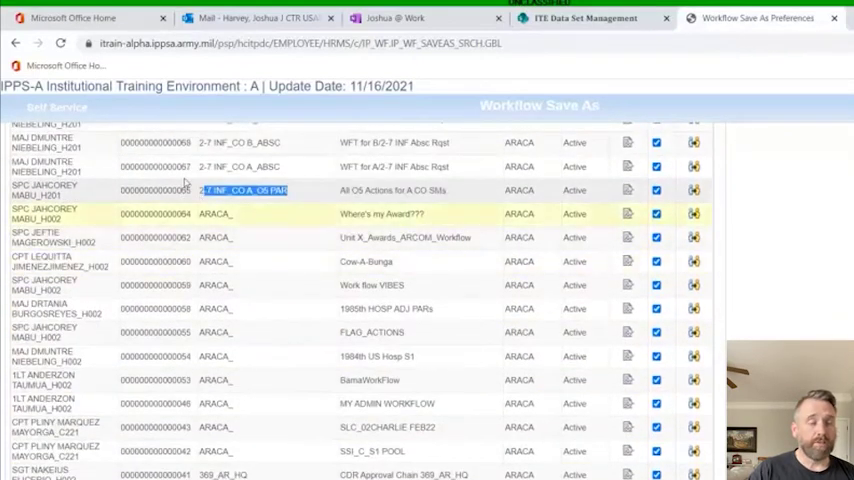
scroll("down", 3)
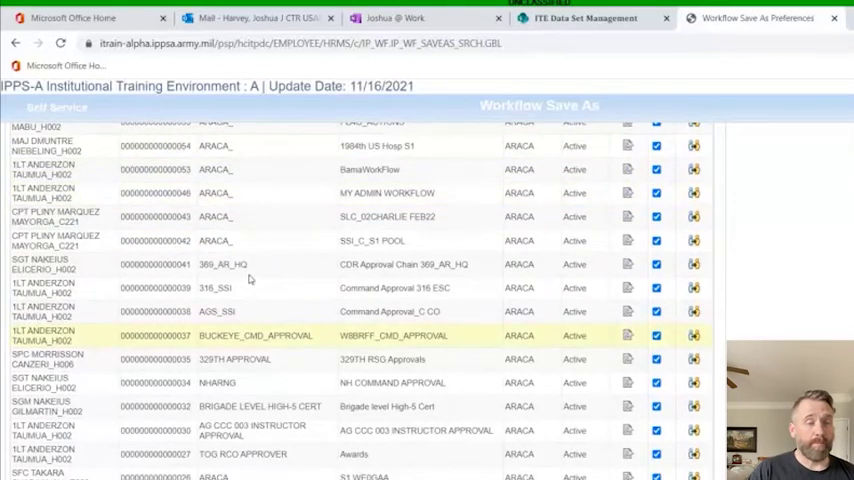
scroll("down", 3)
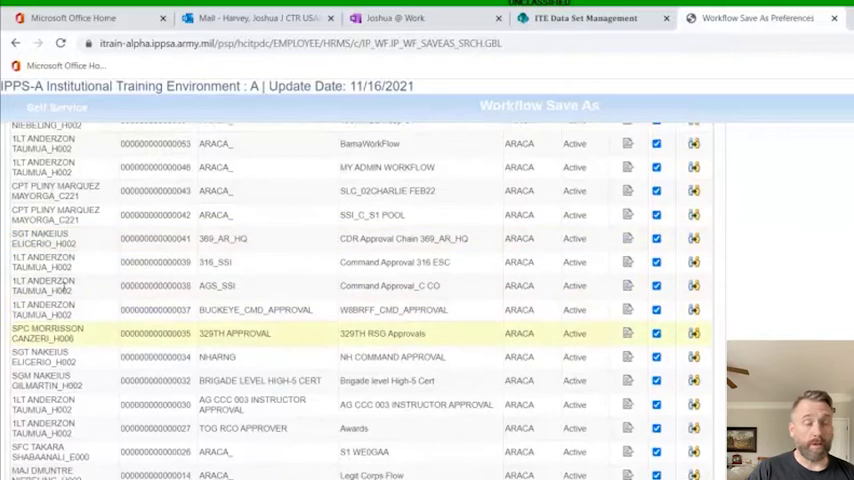
scroll("down", 3)
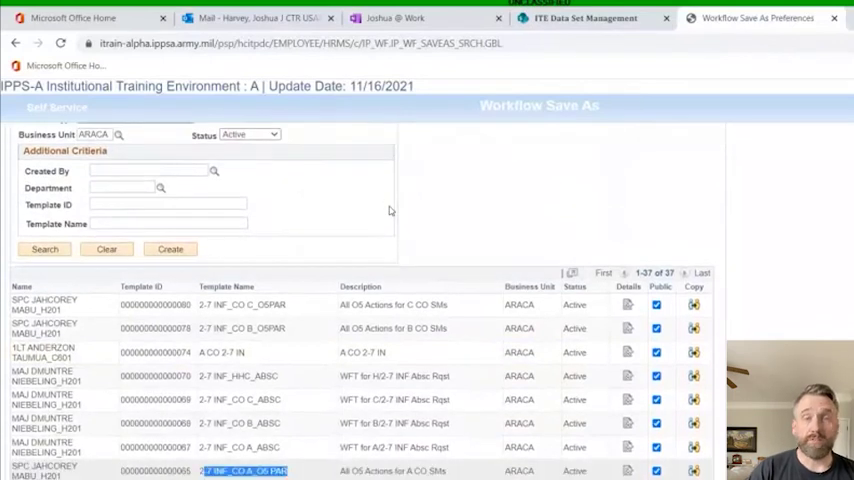
mouse_move(344, 208)
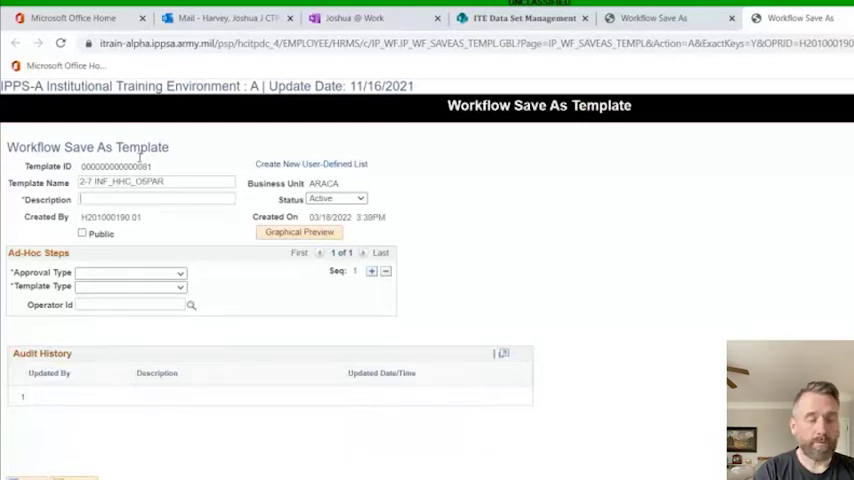
Give the template the description 'WFT for HHC O5 PARs' and mark it public
type("WFT for HHC O5 PARs")
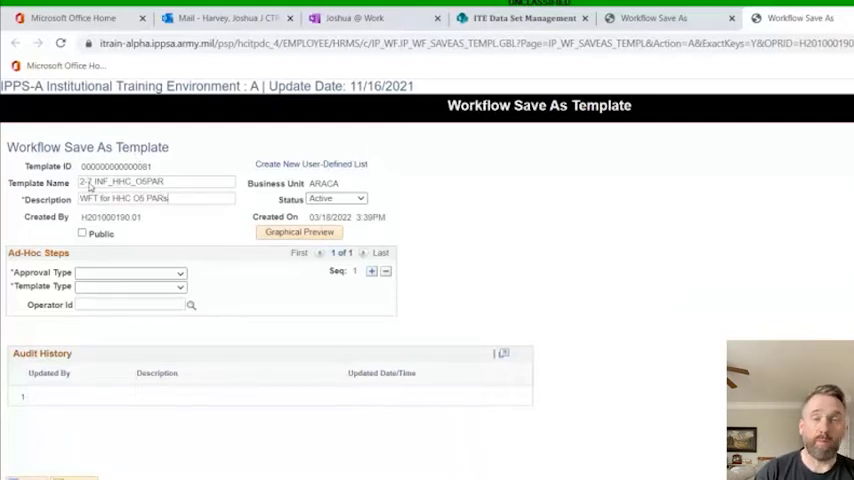
left_click(80, 233)
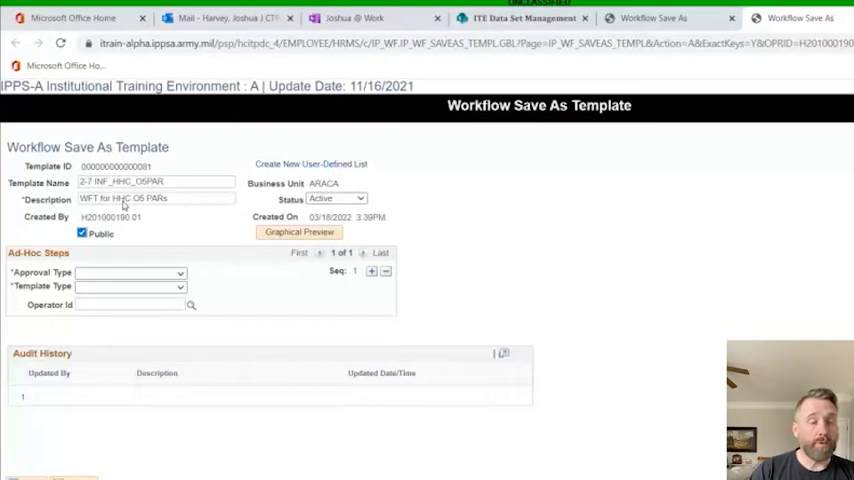
left_click(130, 273)
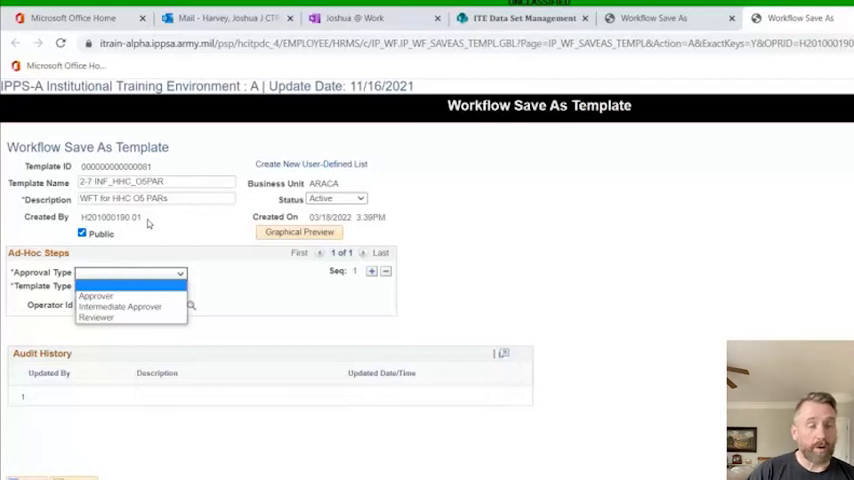
left_click(120, 305)
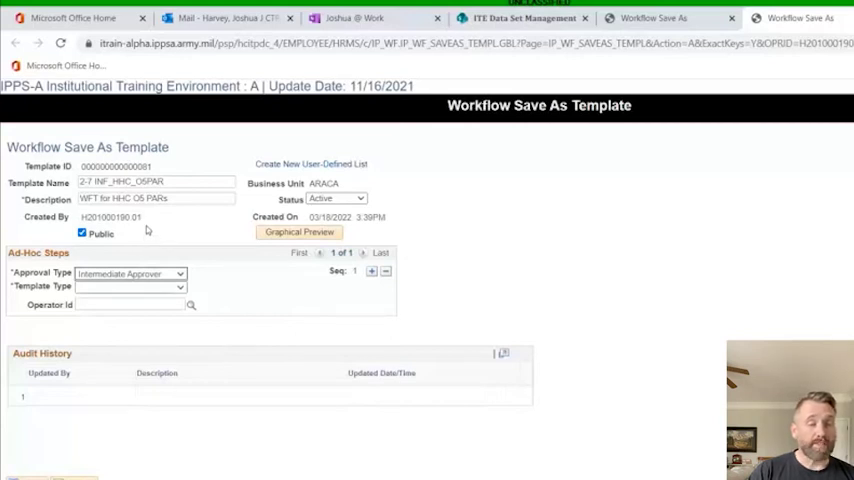
left_click(130, 287)
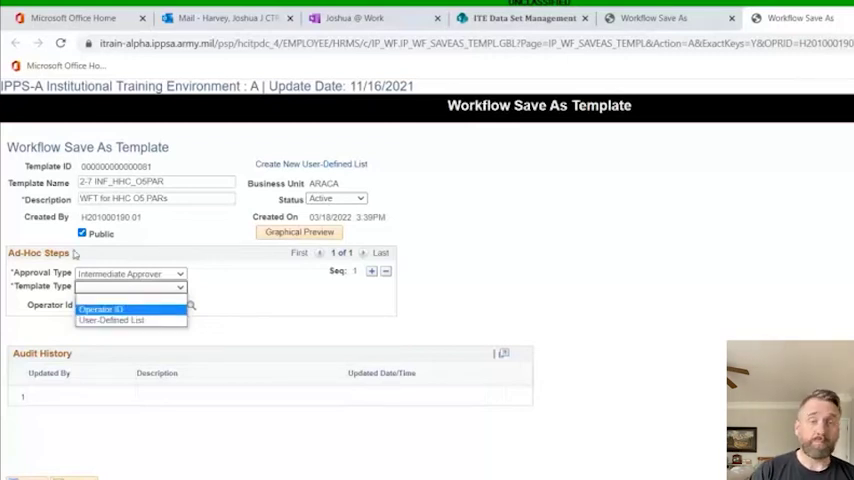
left_click(105, 304)
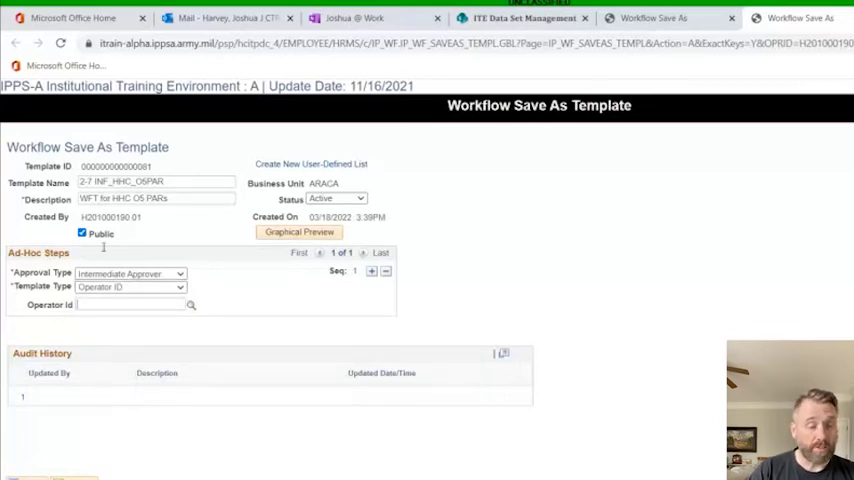
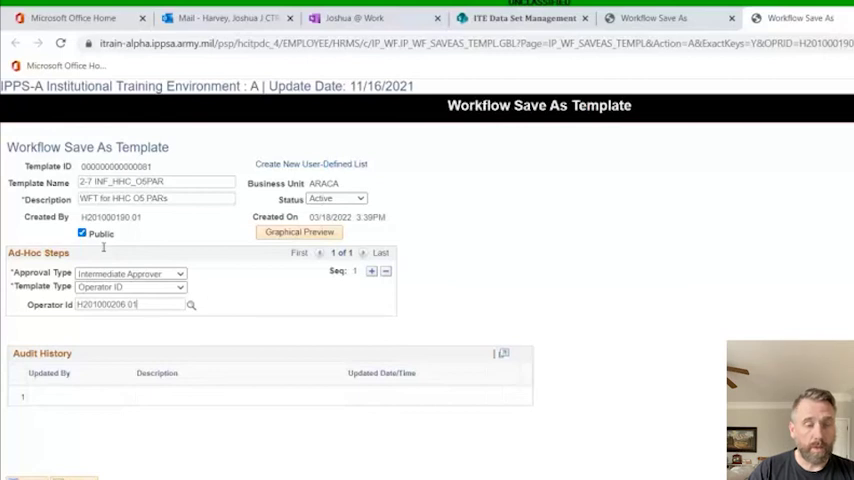
left_click(190, 304)
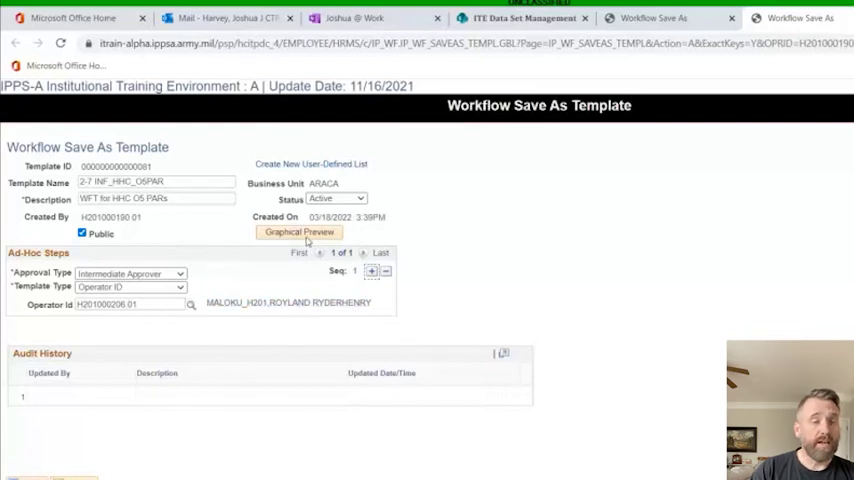
Add a second ad-hoc step with approval type Intermediate Approver
left_click(372, 271)
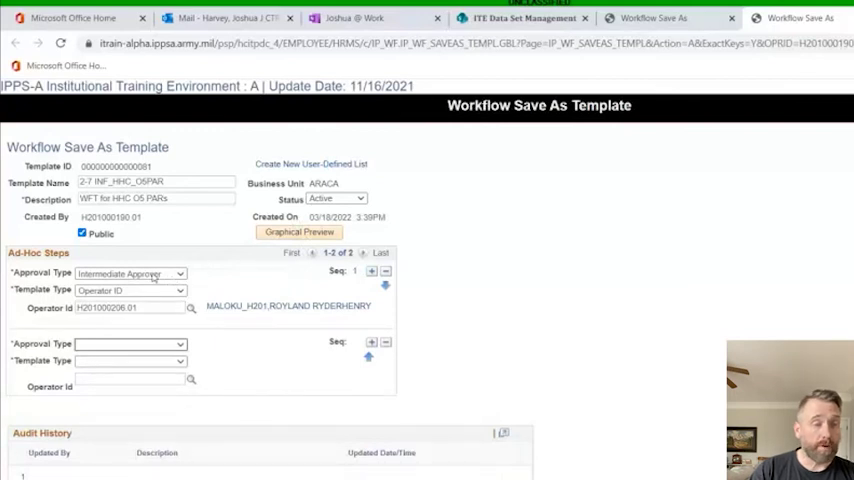
left_click(130, 344)
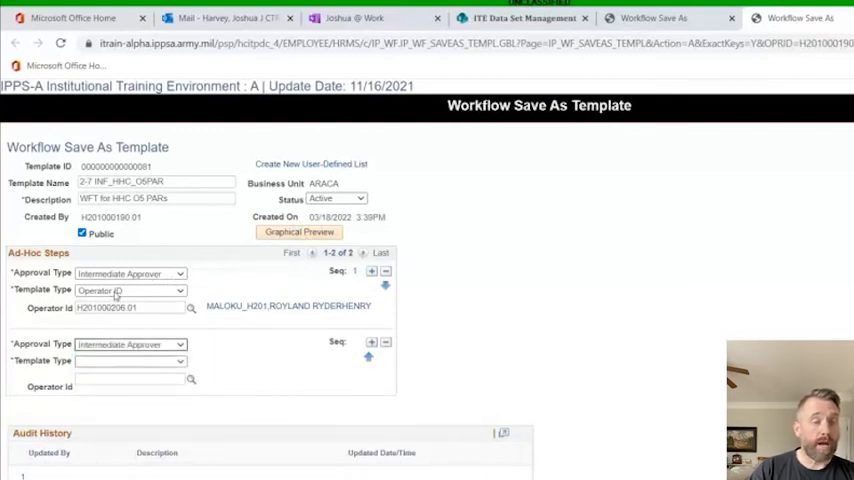
left_click(127, 361)
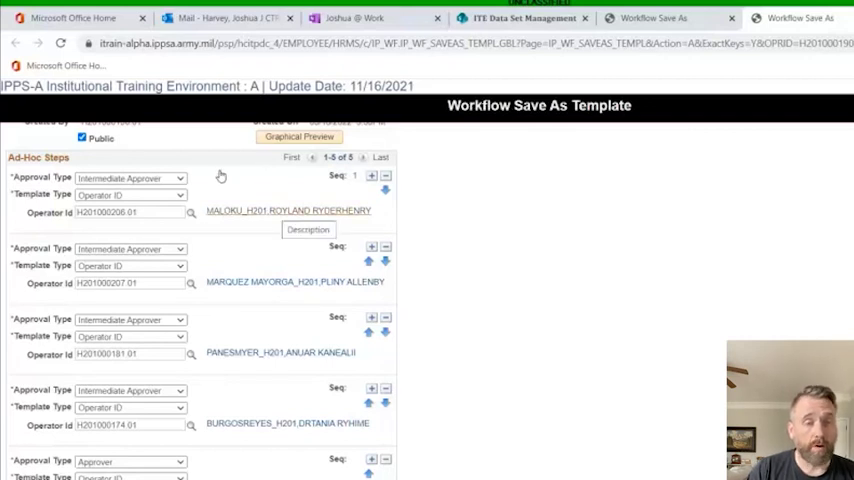
mouse_move(237, 285)
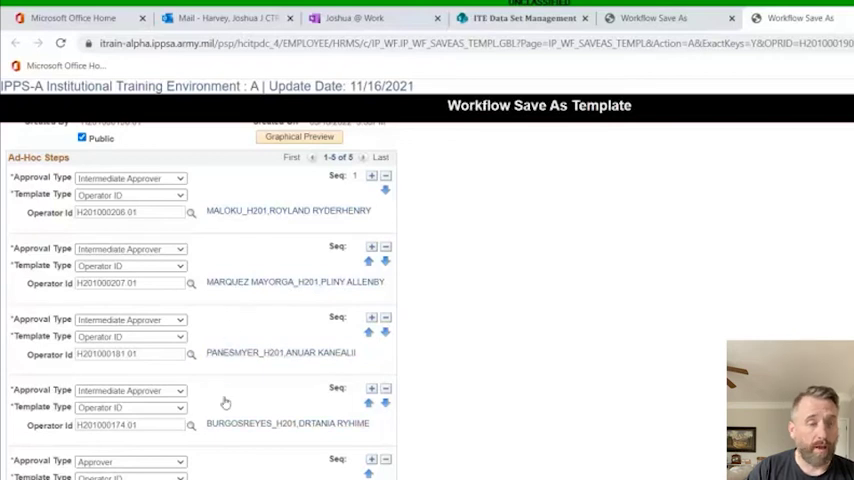
mouse_move(135, 147)
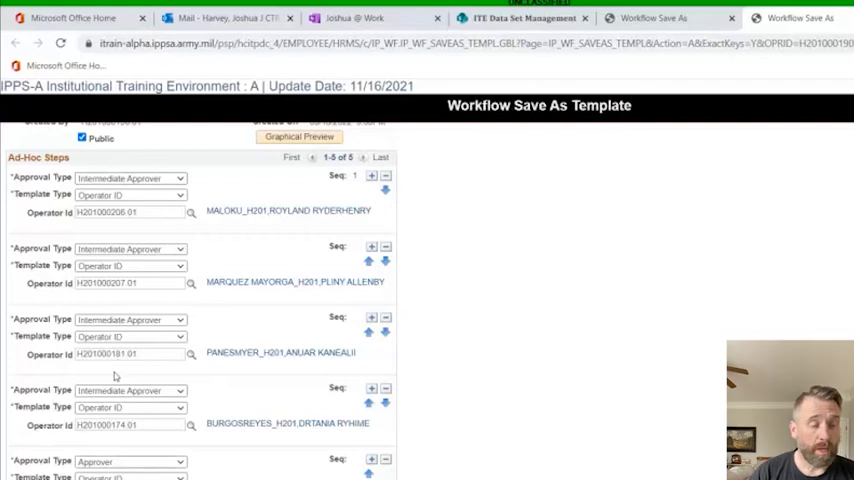
mouse_move(117, 377)
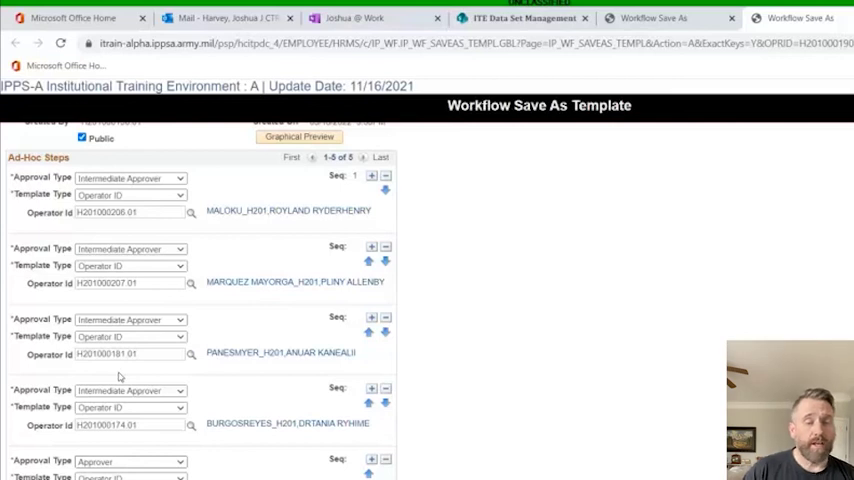
mouse_move(137, 197)
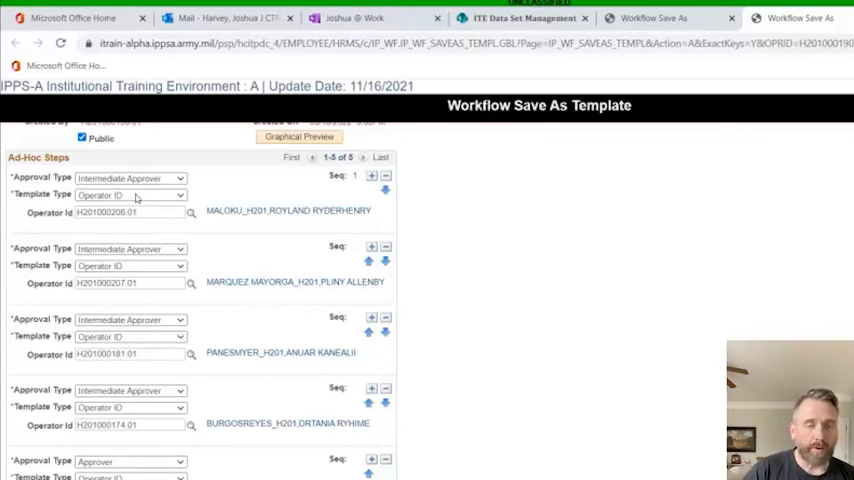
mouse_move(300, 210)
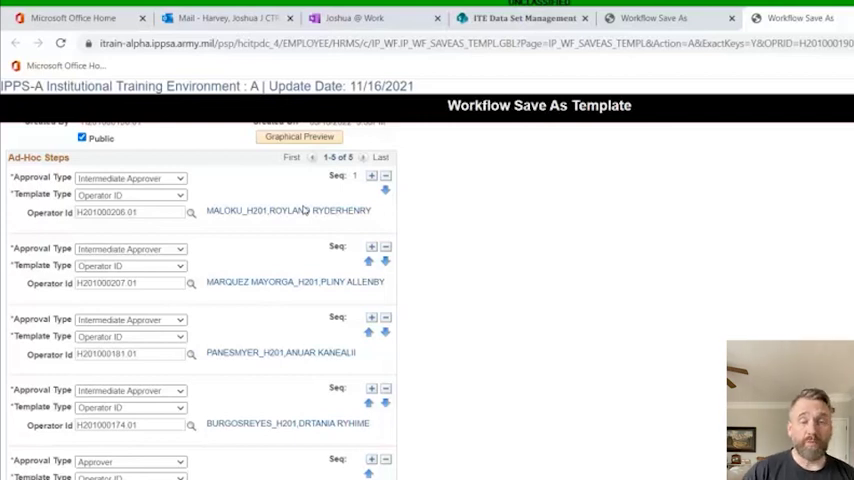
Scroll down to review the final Approver row, then back to the top
scroll("down", 3)
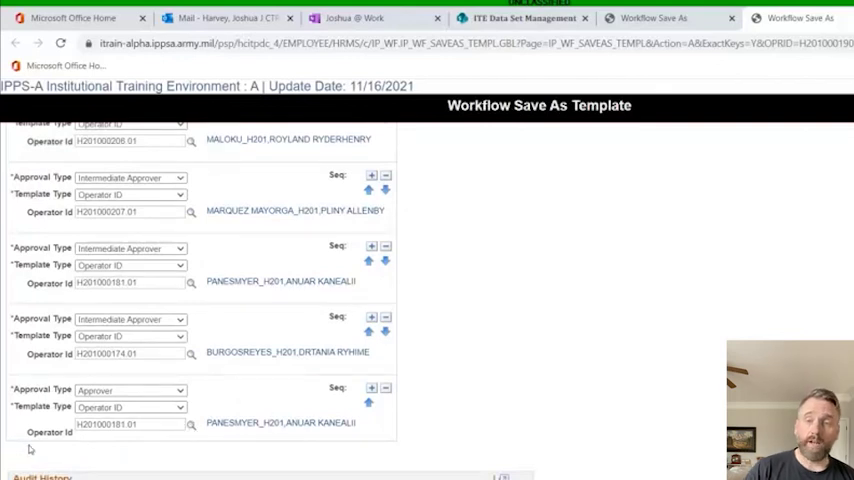
scroll("up", 3)
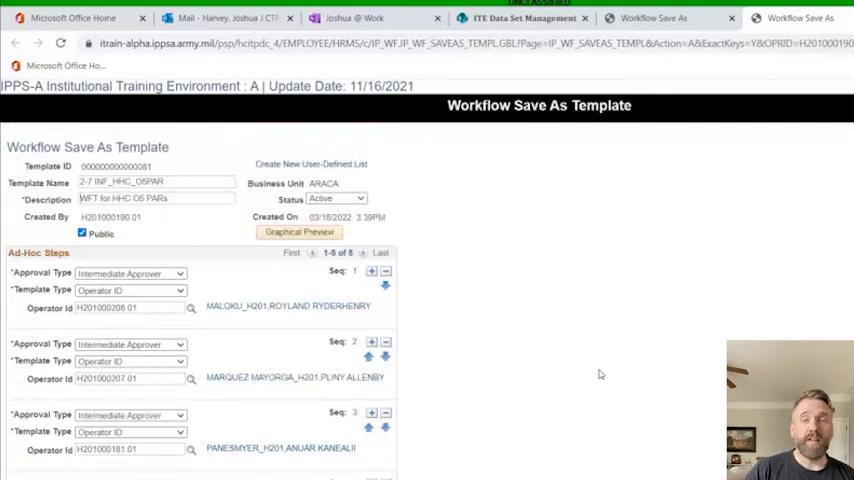